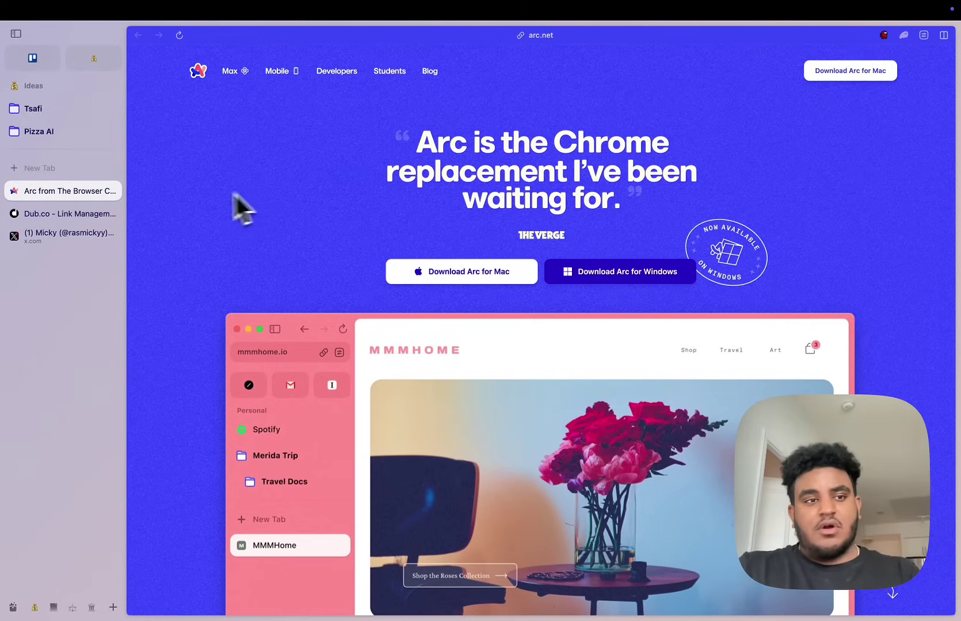
Switch from the arc.net homepage tab to The Browser Company's X profile
left_click(63, 236)
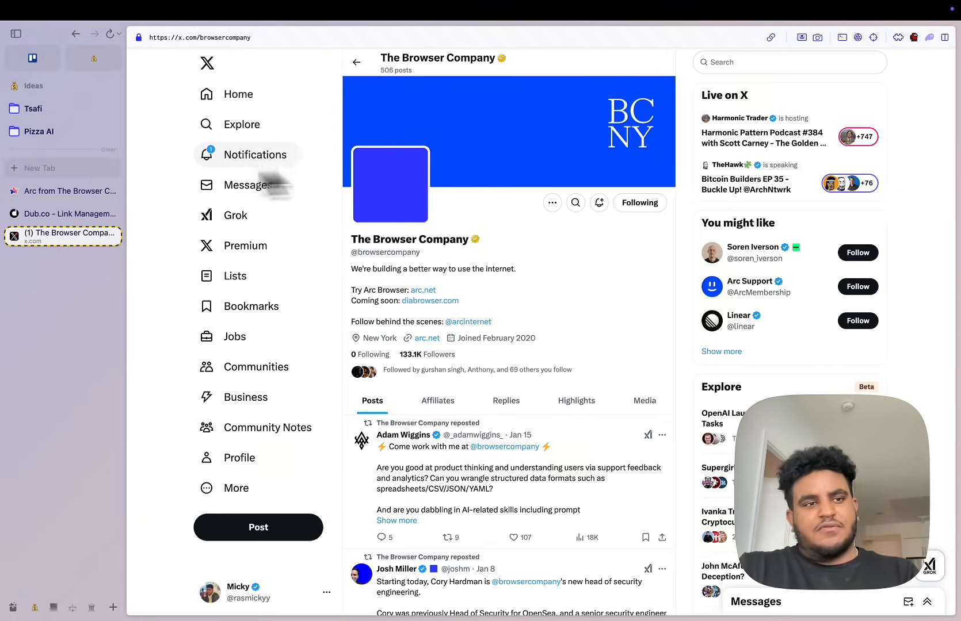
Show the UnrealEngine Twitch stream, then jump to the Tempo Labs PDF Resume Generator project
left_click(62, 191)
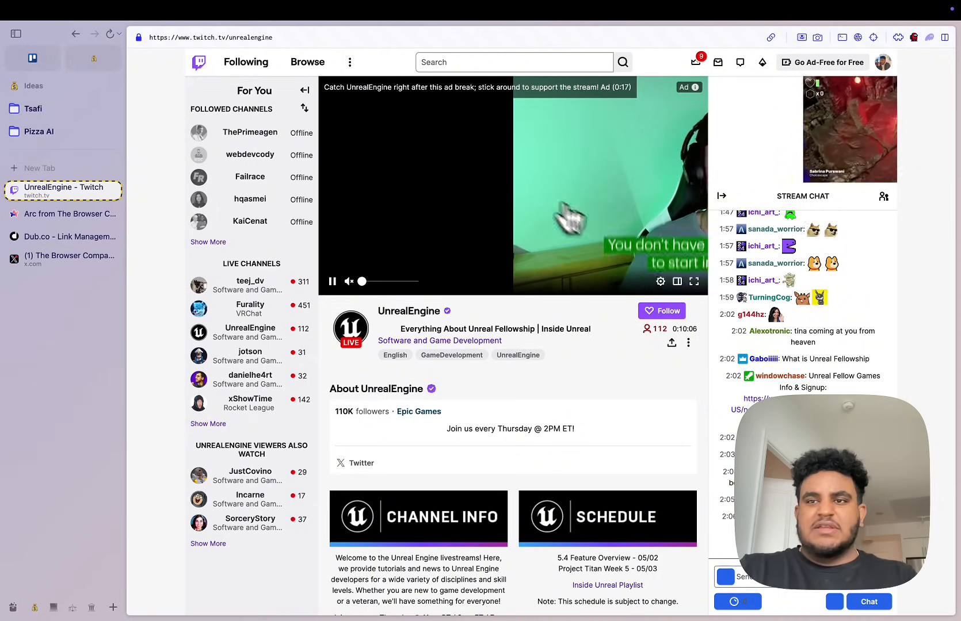
type("tme")
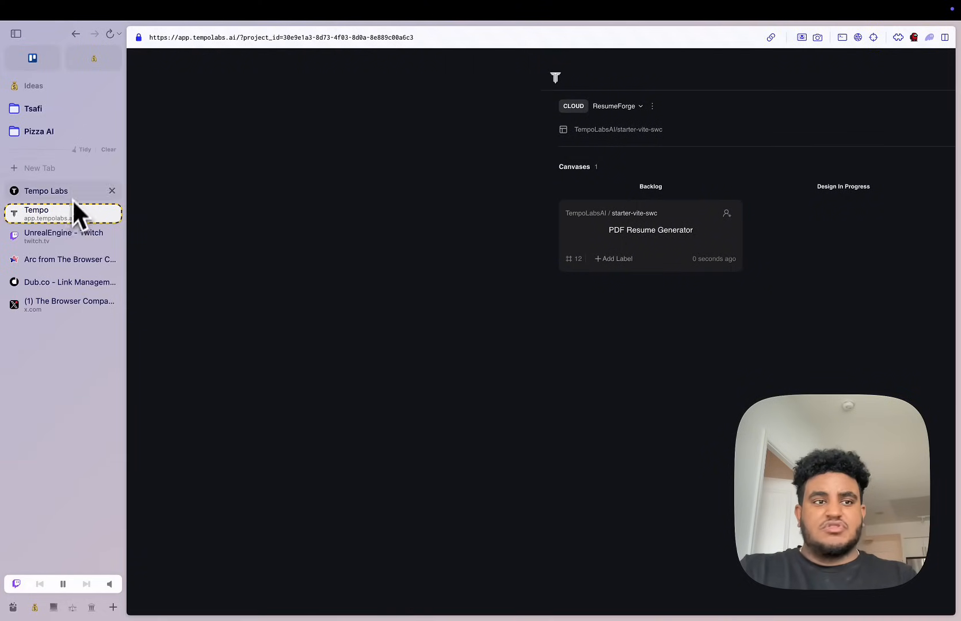
Load the account's own X profile from a sidebar tab
left_click(112, 191)
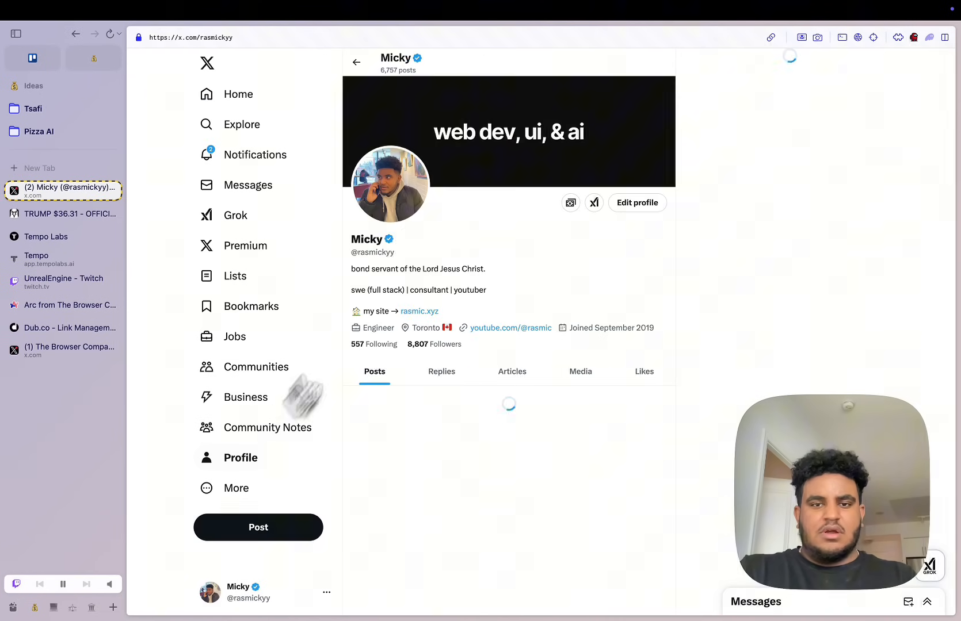
Scroll the X profile, read the 'Arc is officially broken' post, go back and continue down the feed
scroll("down", 3)
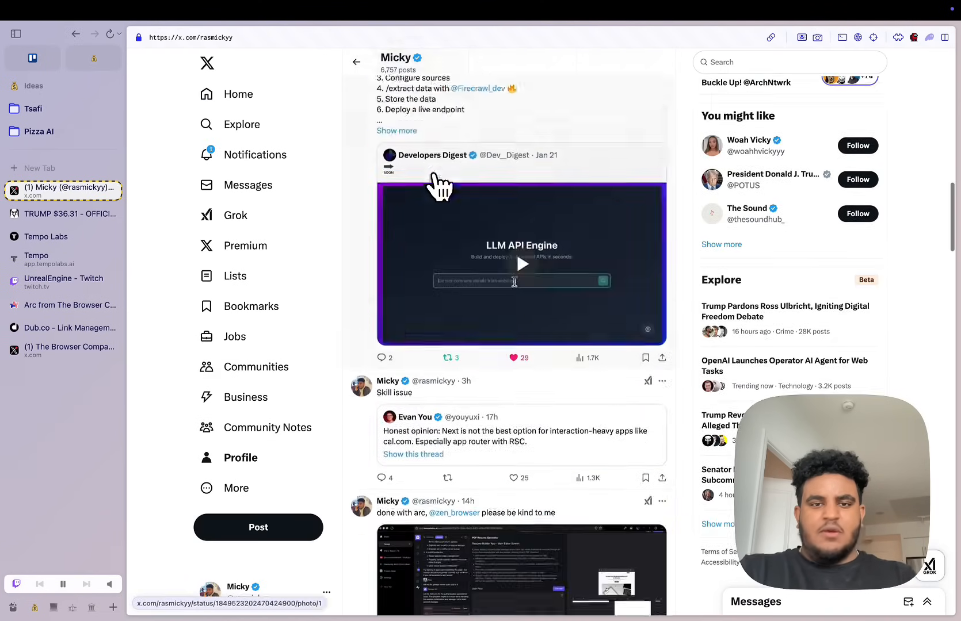
scroll("down", 3)
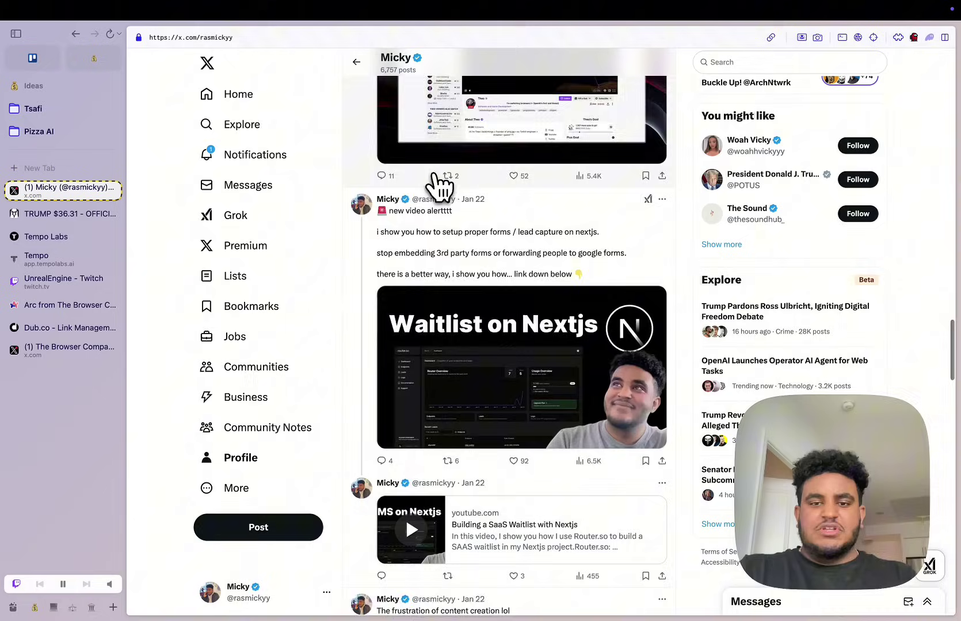
scroll("down", 3)
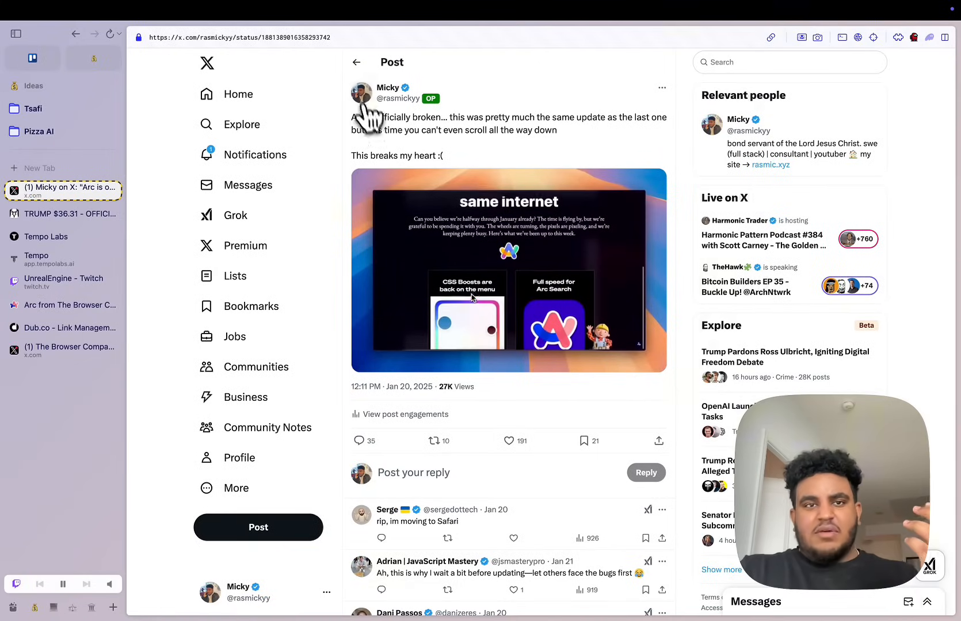
left_click(360, 93)
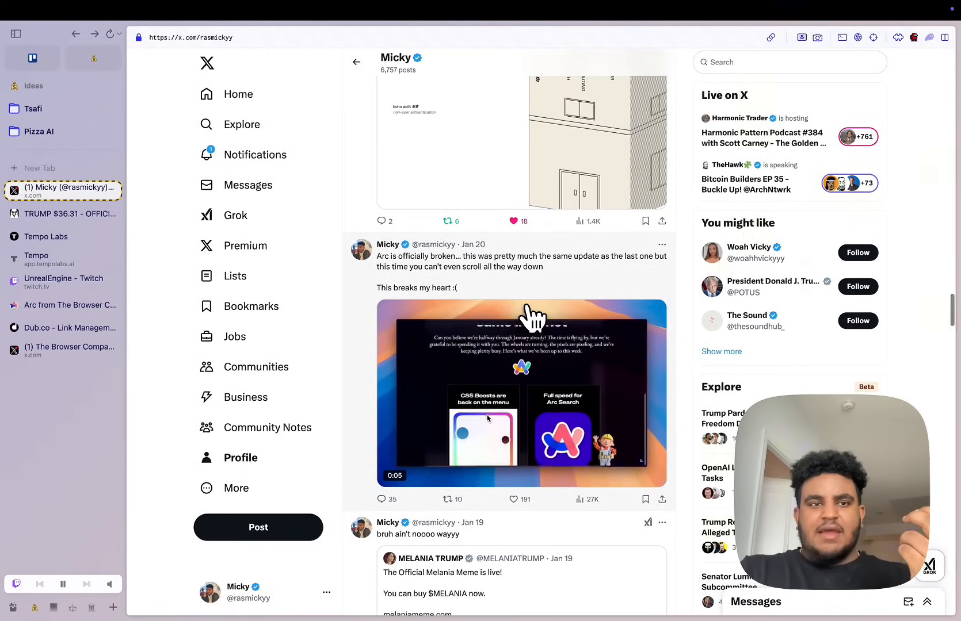
scroll("down", 3)
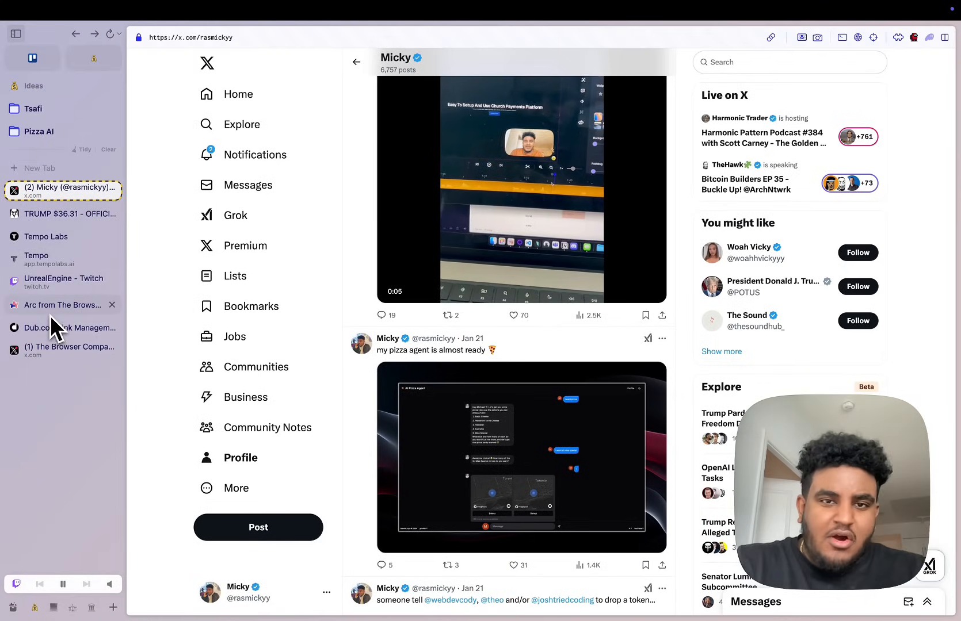
Return to the arc.net homepage tab, then switch to the Zen Browser window with the Next.js Multi-Zones docs
left_click(62, 305)
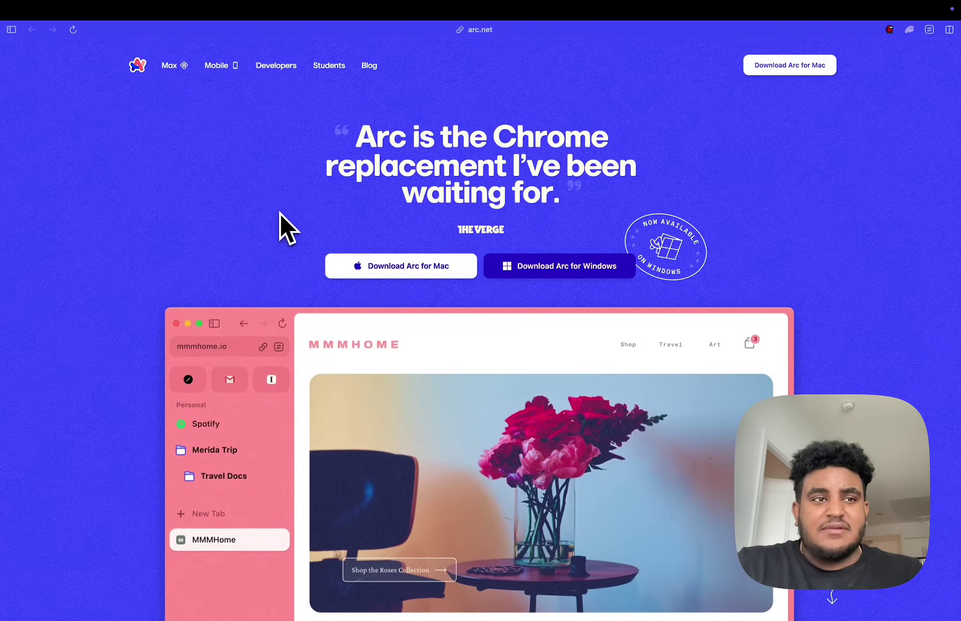
left_click(10, 30)
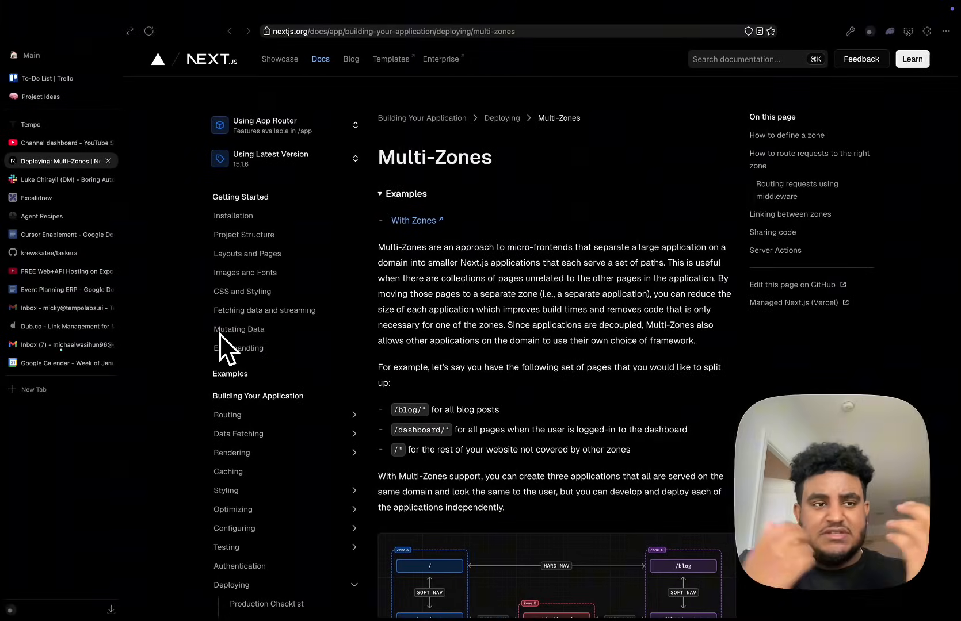
mouse_move(239, 329)
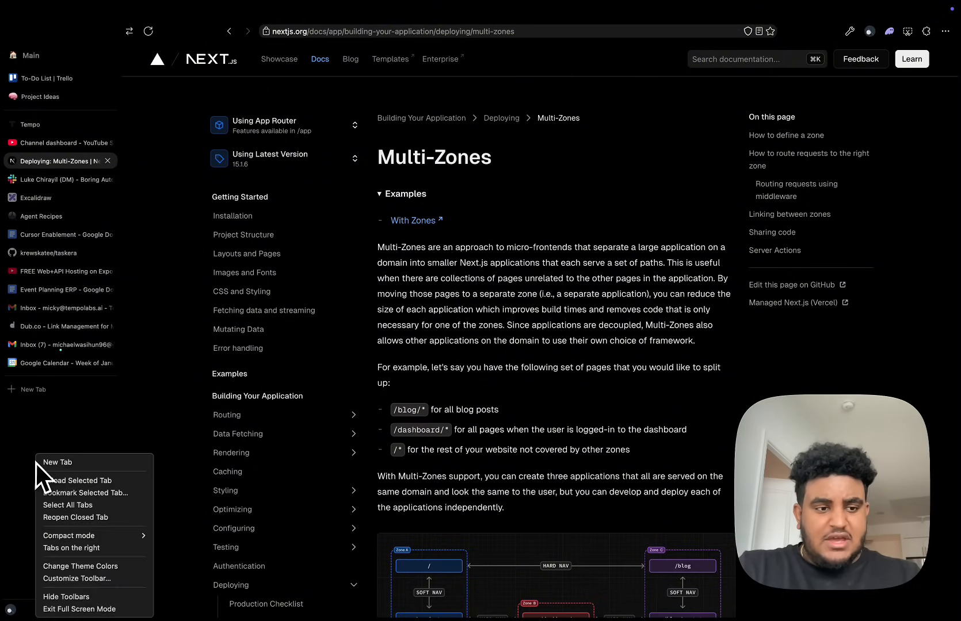
mouse_move(65, 597)
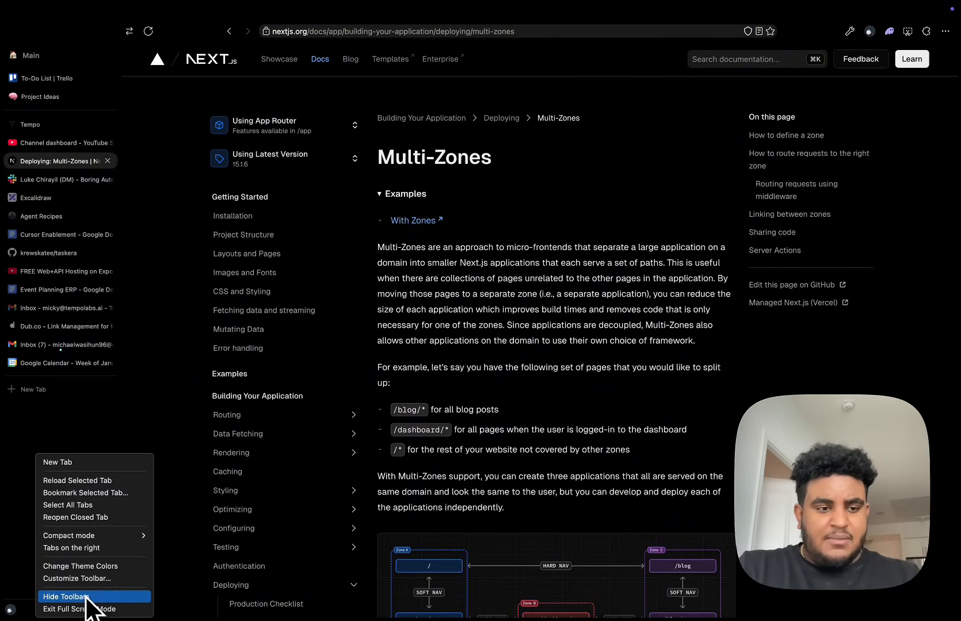
left_click(76, 579)
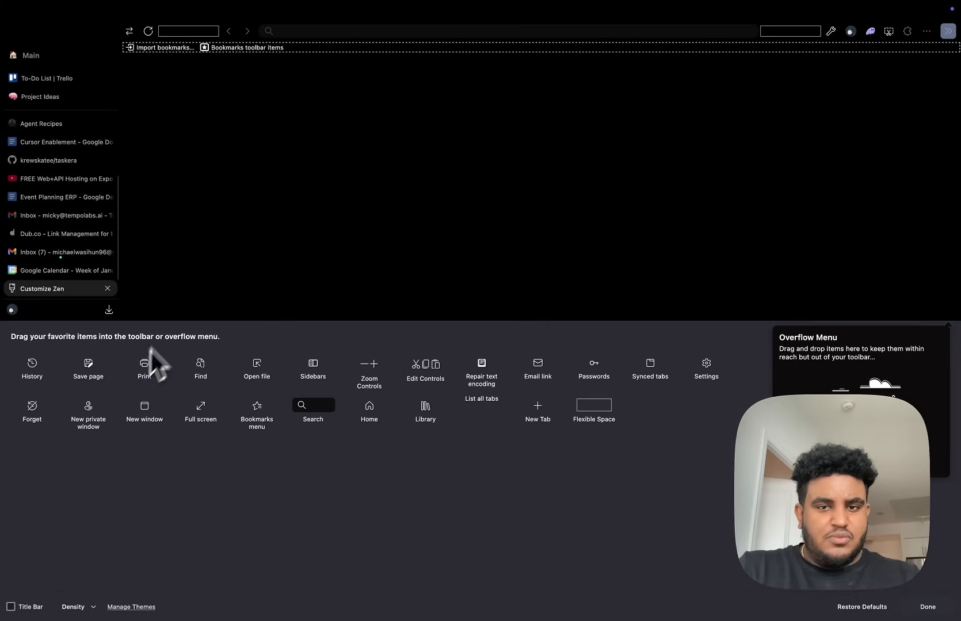
mouse_move(605, 369)
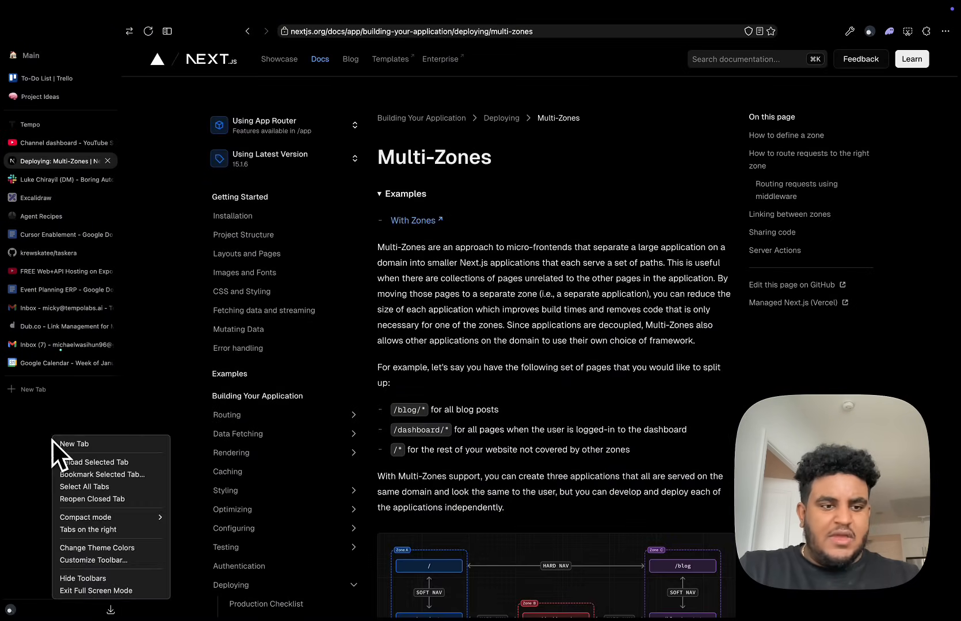
Browse Zen's Look and Feel settings (layout, theme colour, dark theme), then go to the Agent Recipes tab
left_click(945, 31)
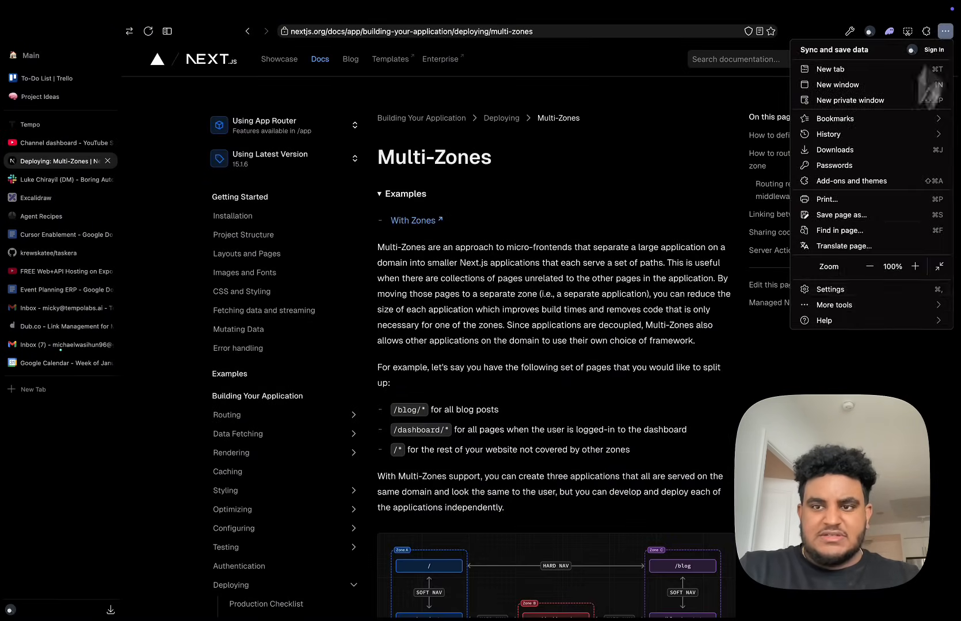
left_click(831, 290)
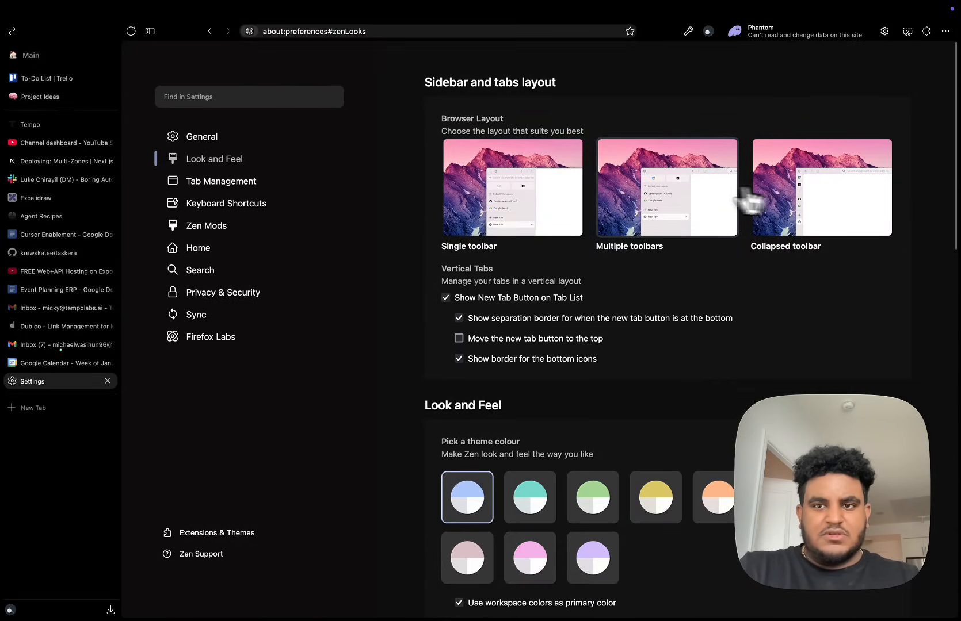
mouse_move(661, 202)
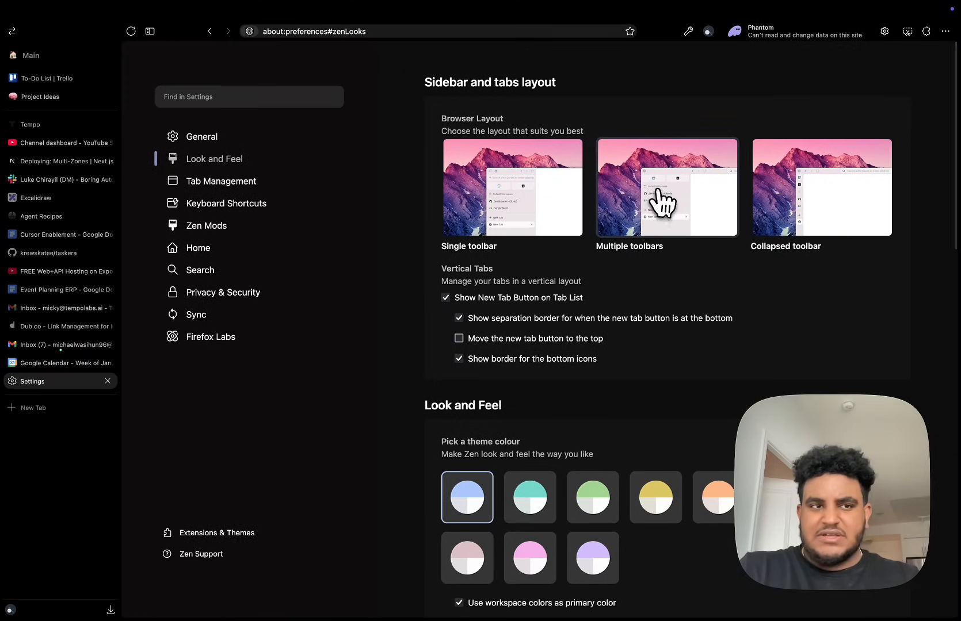
scroll("down", 3)
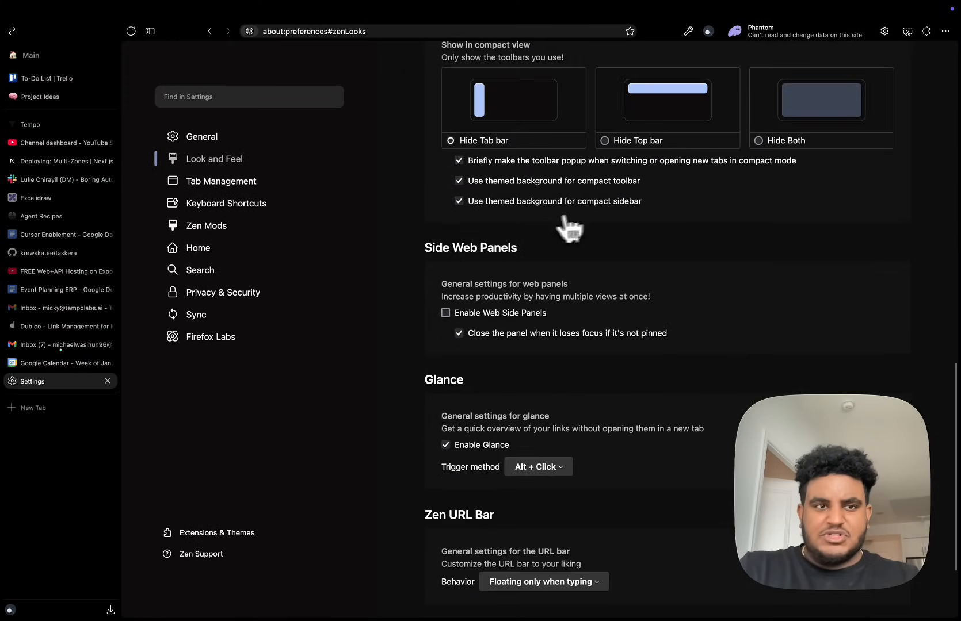
scroll("up", 3)
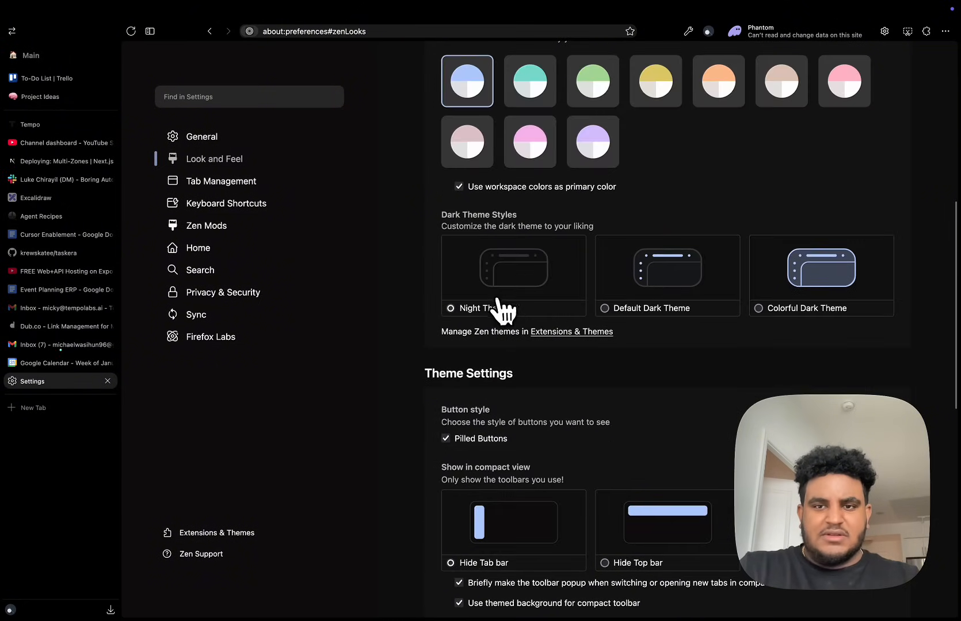
mouse_move(87, 153)
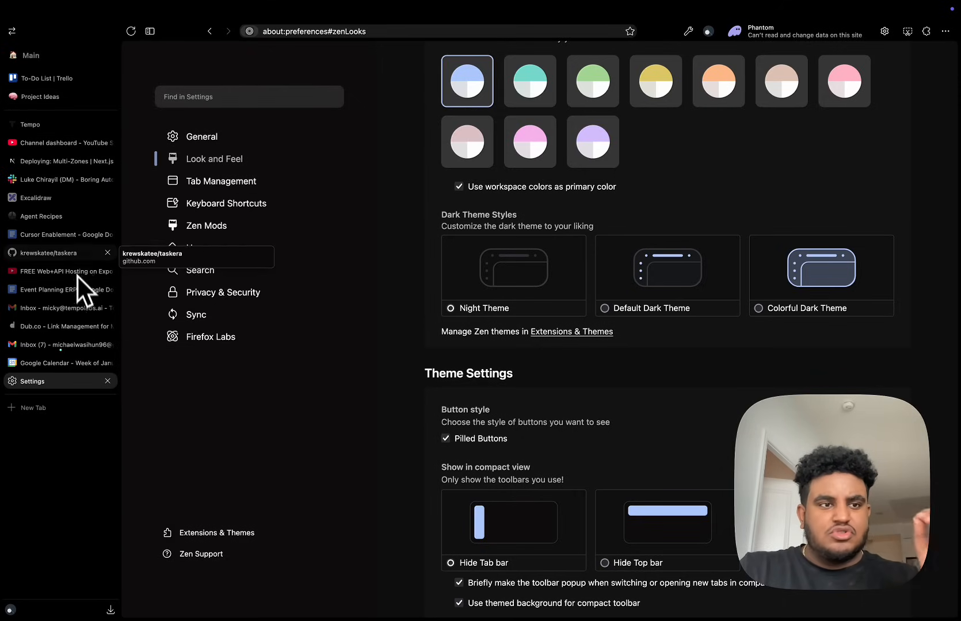
left_click(41, 216)
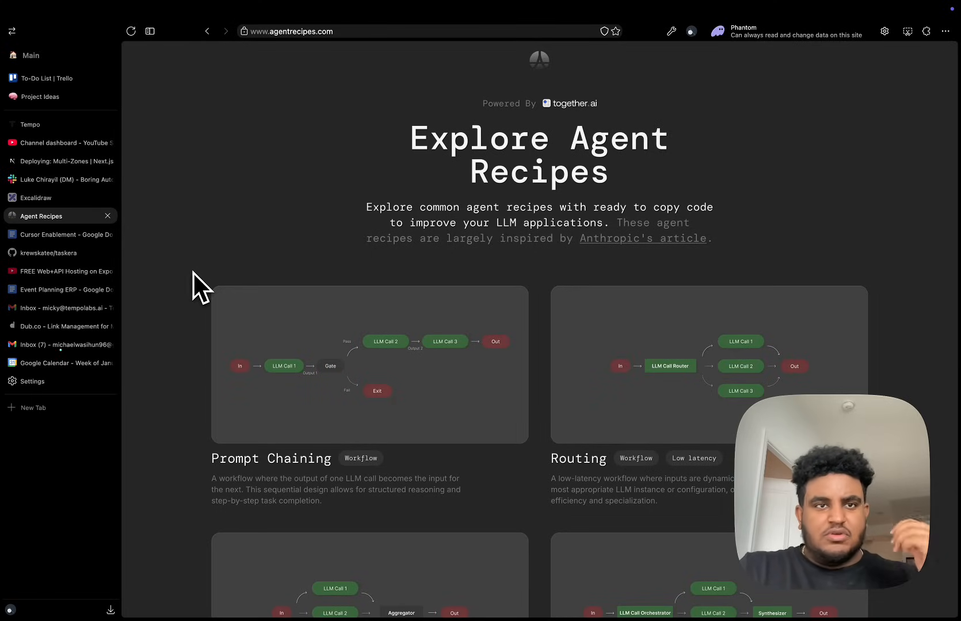
mouse_move(246, 195)
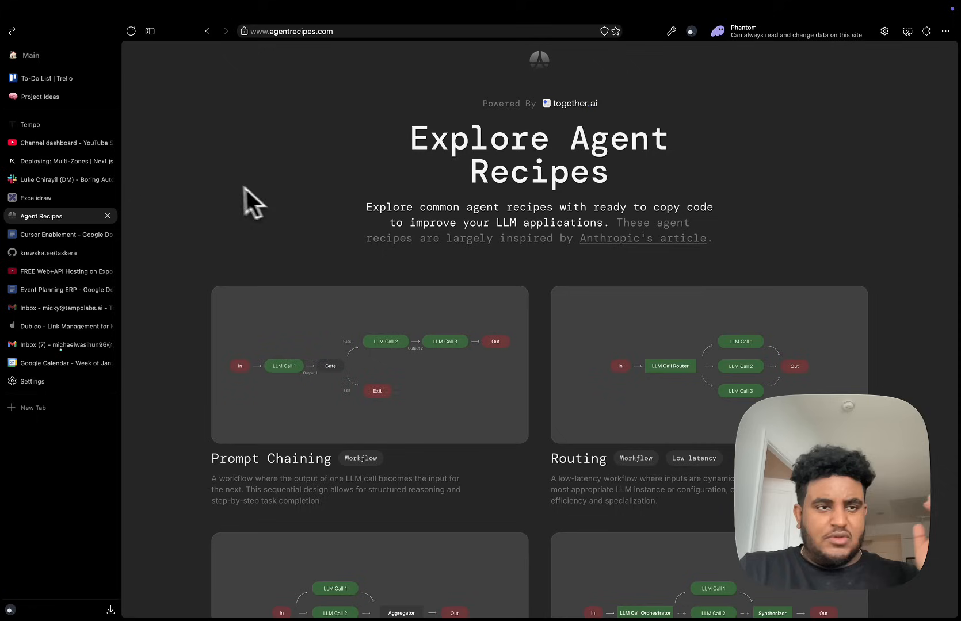
Return to the Deploying: Multi-Zones Next.js docs tab from Agent Recipes
left_click(60, 161)
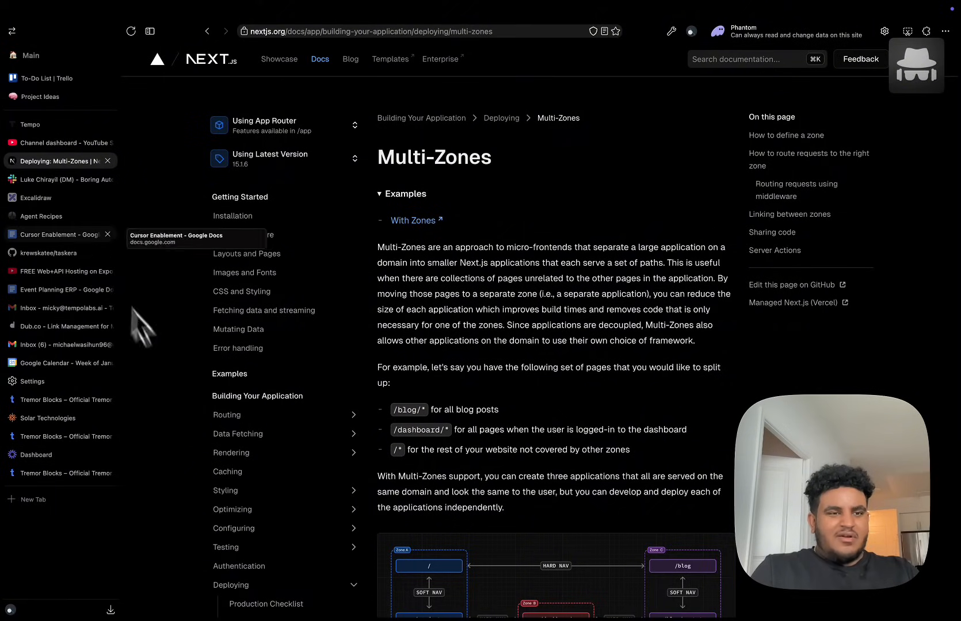
mouse_move(495, 313)
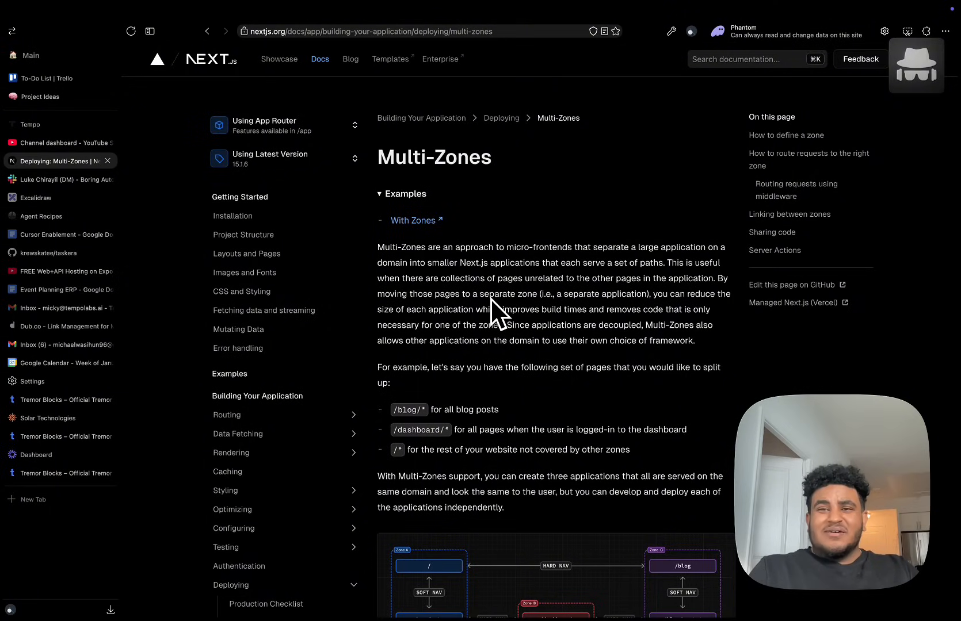
mouse_move(505, 328)
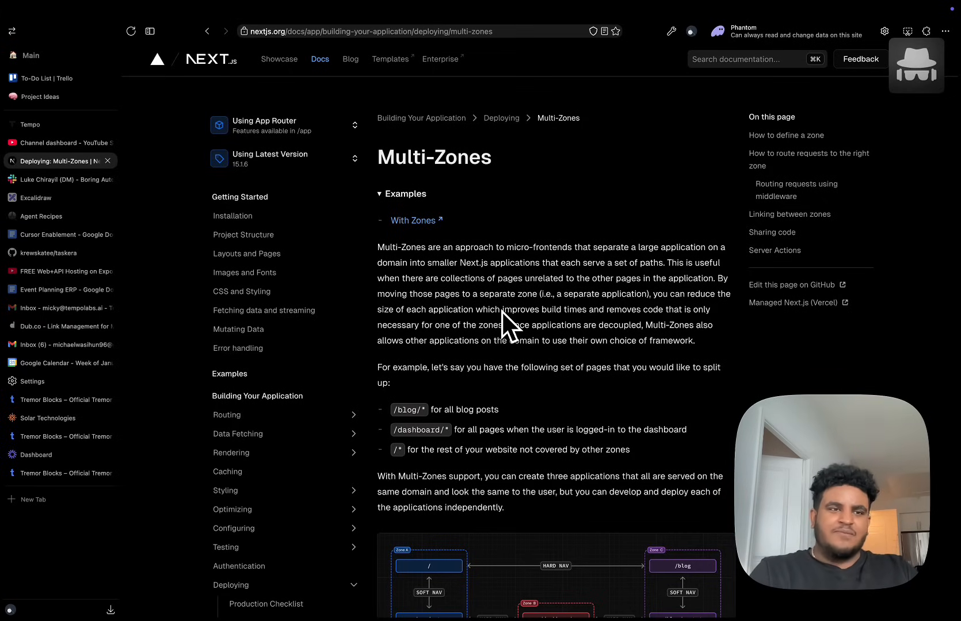
mouse_move(441, 329)
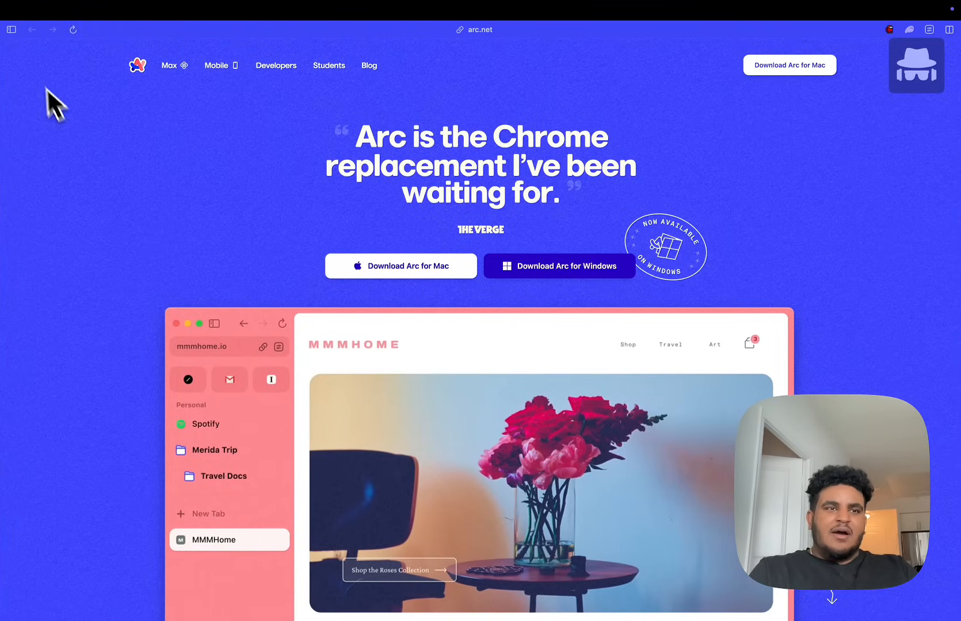
Reveal Arc's sidebar listing Tempo Labs, Twitch, Dub.co and X tabs
left_click(11, 30)
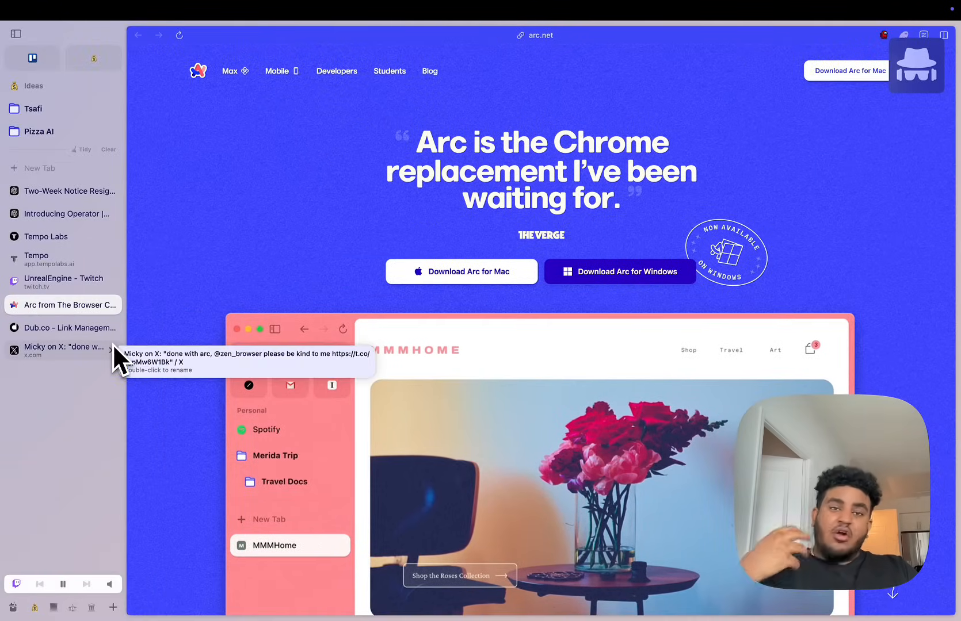
mouse_move(185, 343)
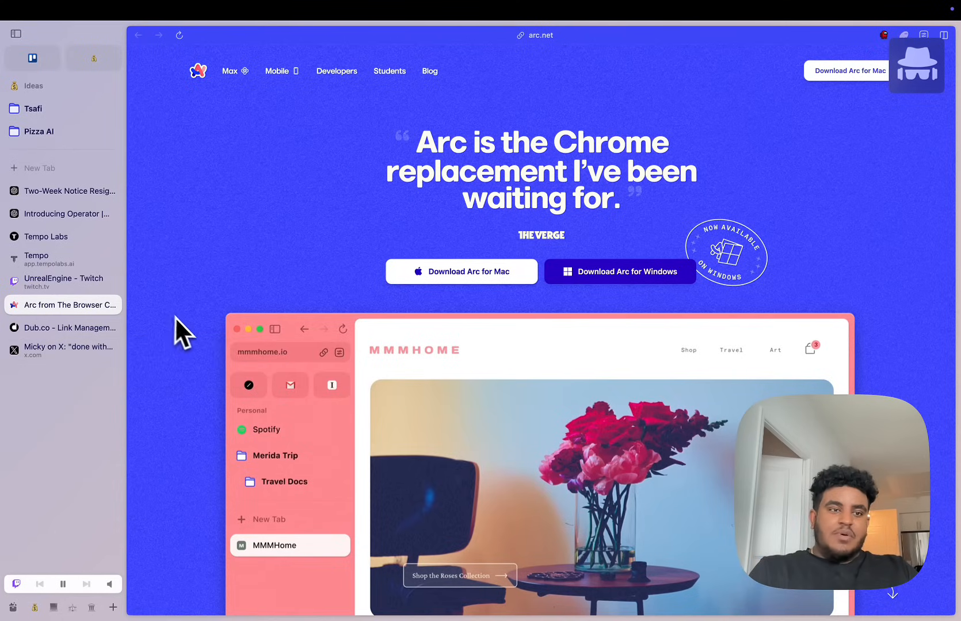
mouse_move(214, 359)
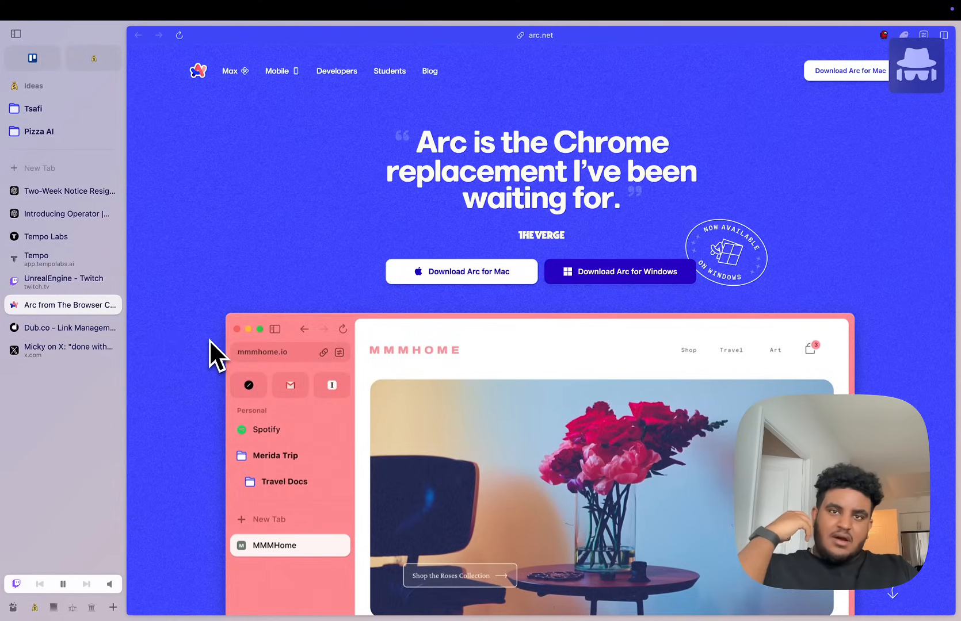